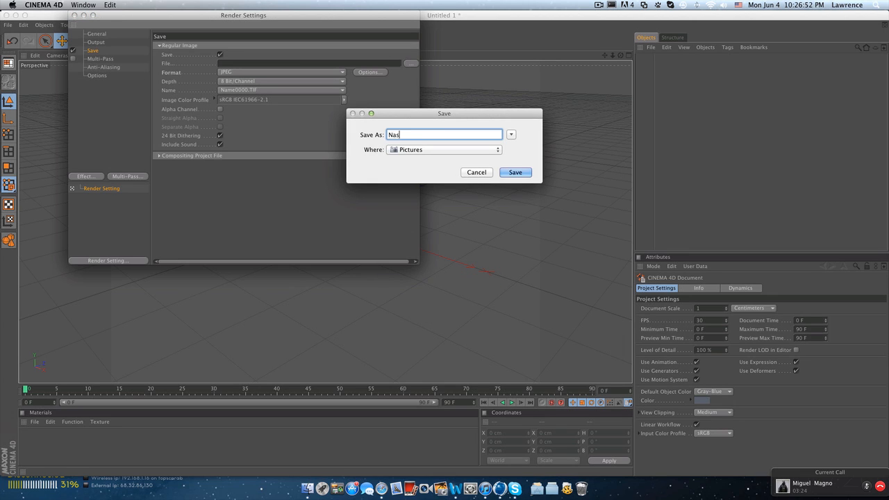
Confirm the render save path, review the Output and Ambient Occlusion pages, and close Render Settings
click(515, 172)
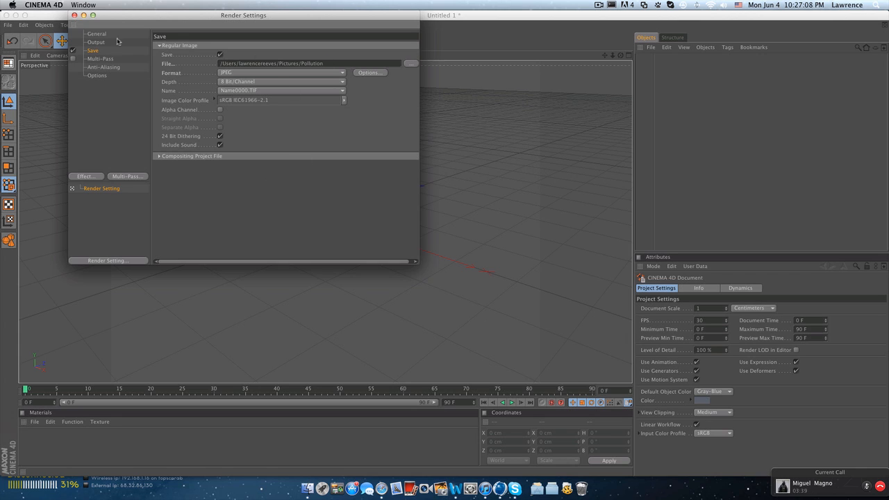
click(95, 42)
text(720)
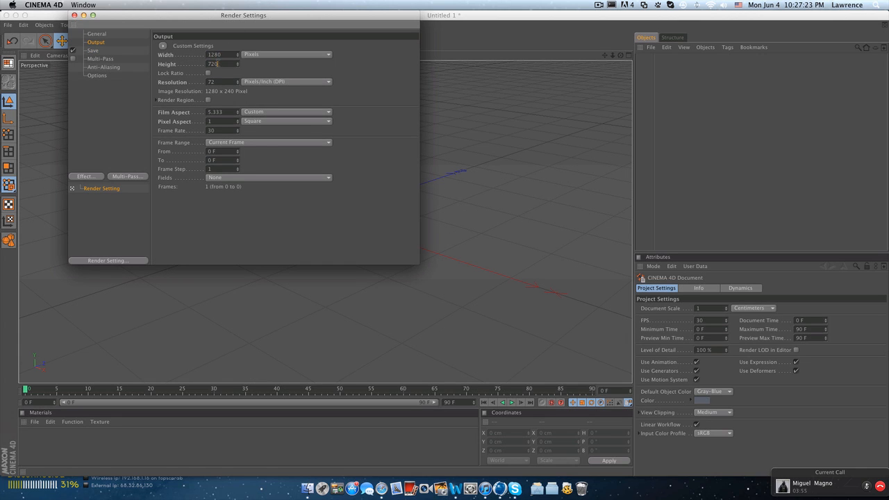
click(85, 175)
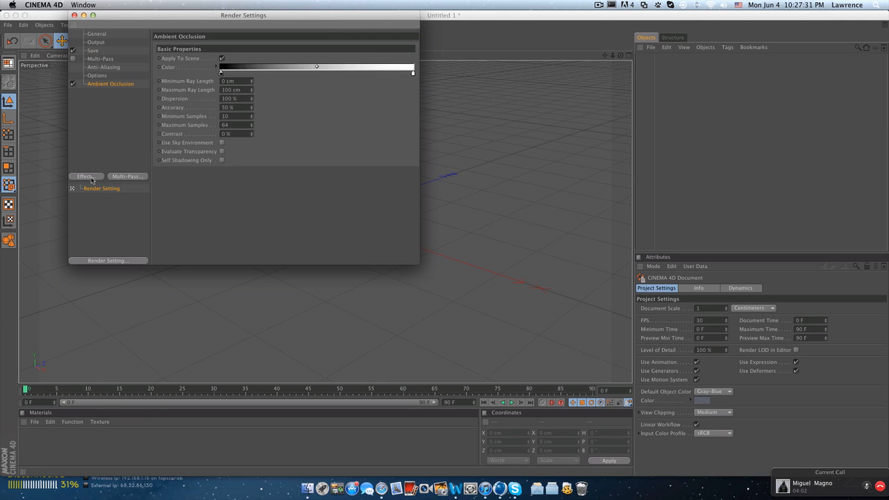
click(85, 175)
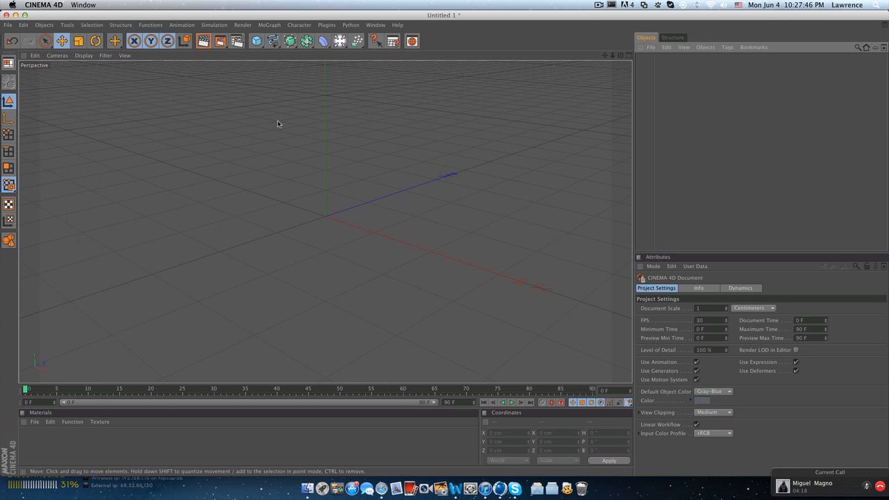
click(256, 40)
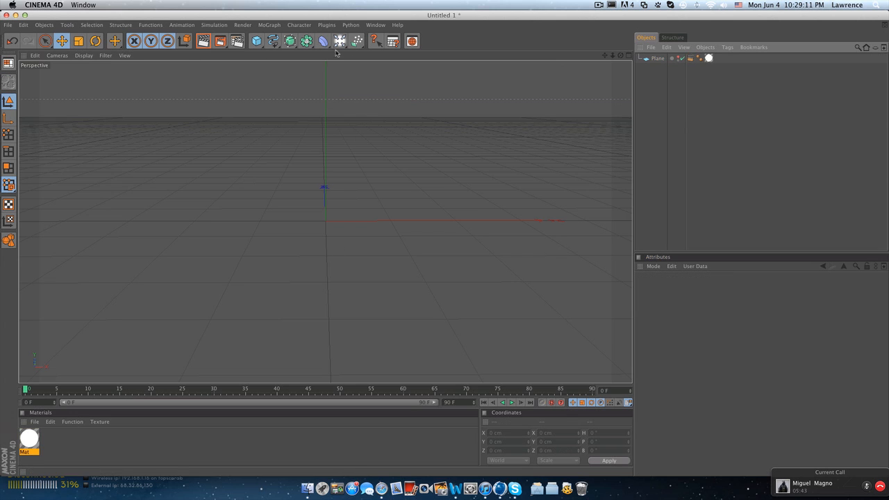
Add a MoText object reading 'Pollution' with a blocky font and tightened horizontal spacing
click(270, 25)
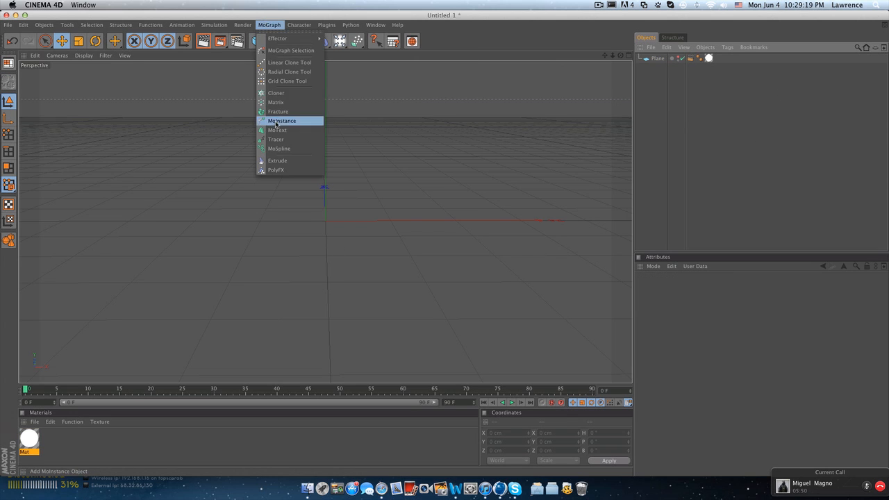
click(278, 131)
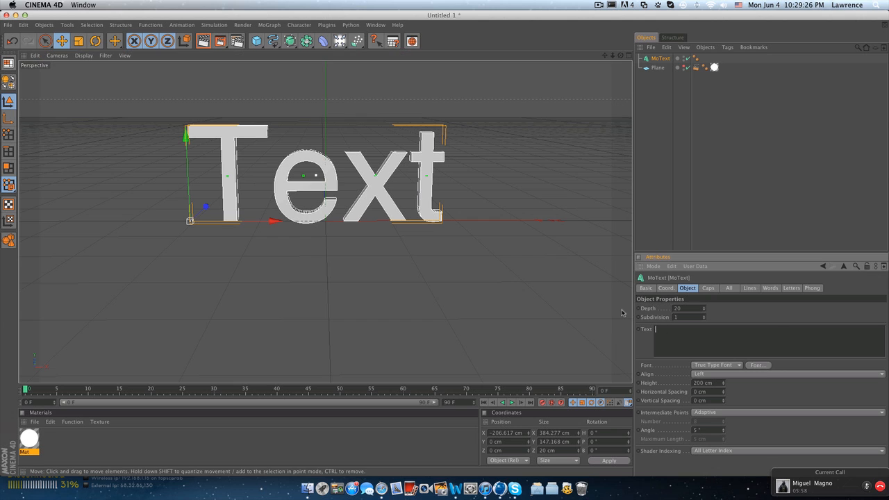
text(Pollution)
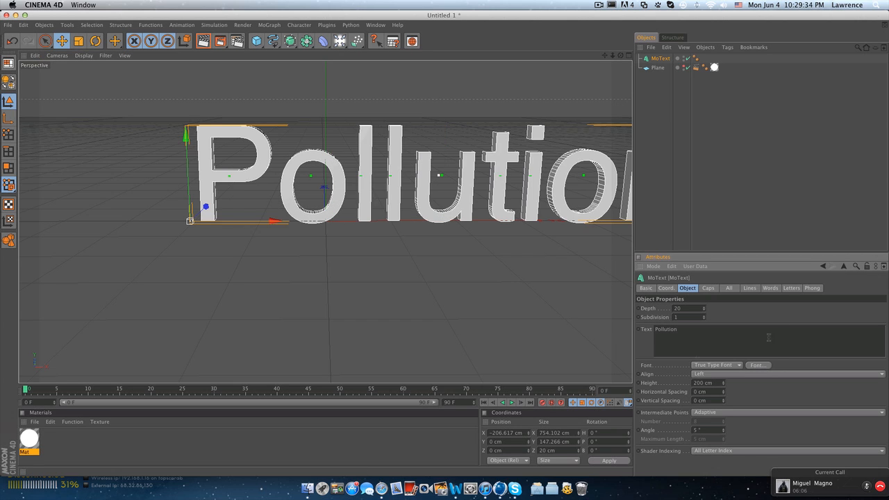
click(757, 364)
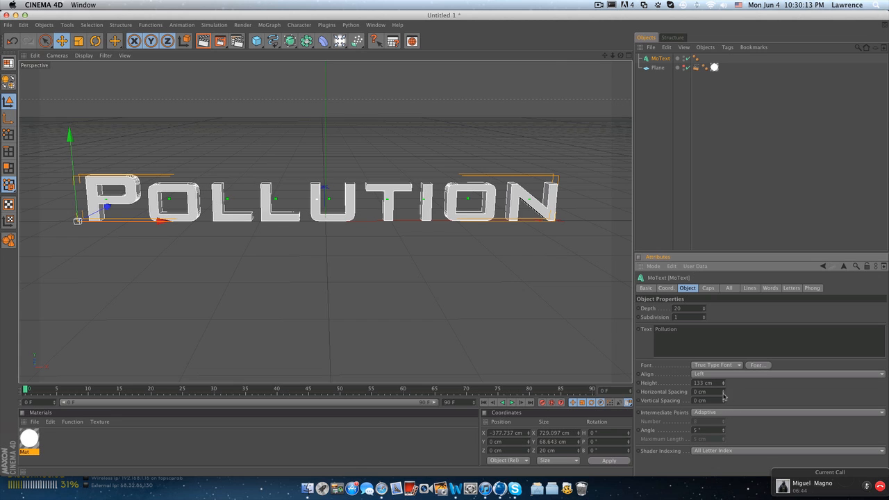
drag(706, 392, 695, 392)
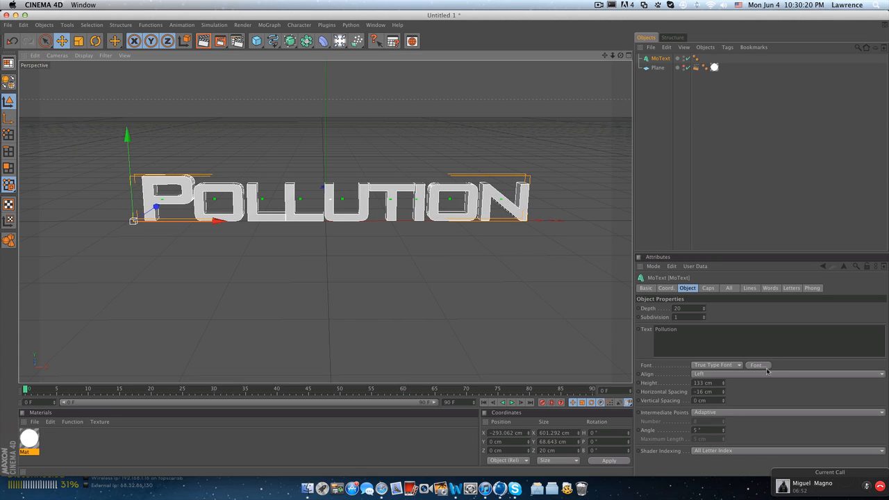
drag(684, 309, 702, 308)
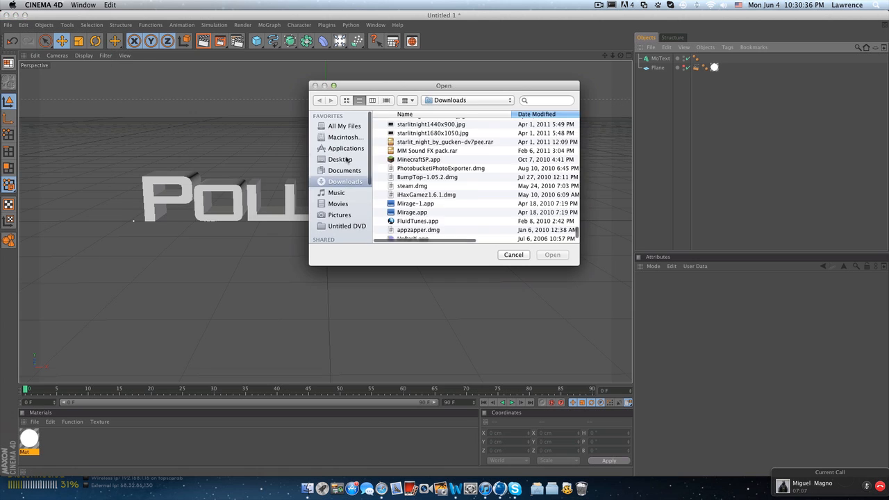
Load the material preset file and give POLLUTION the Green Reflective material in bright green
text(TFW)
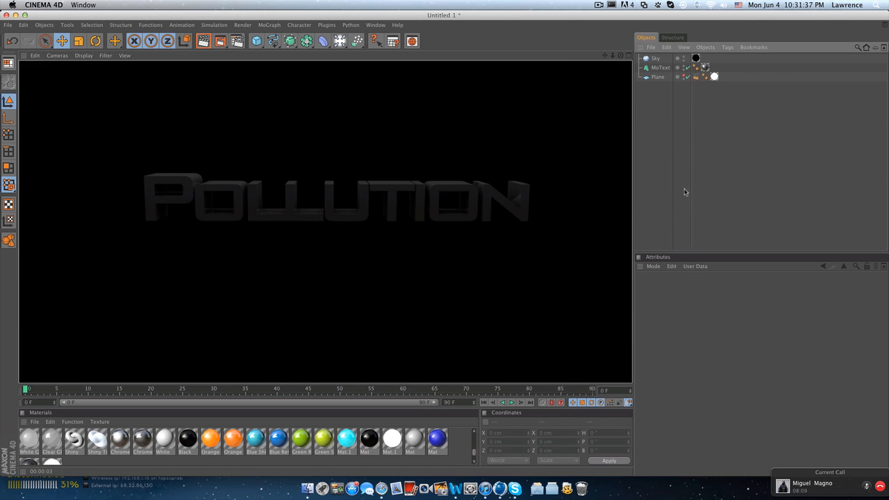
click(659, 67)
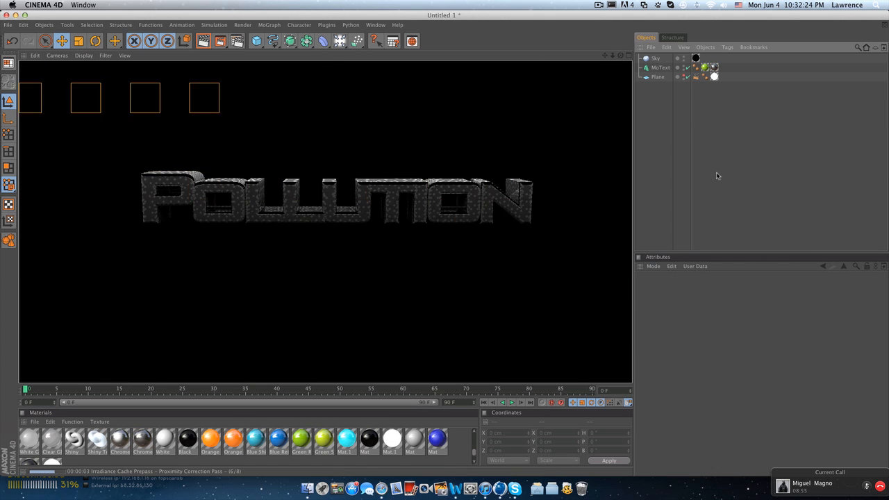
click(661, 67)
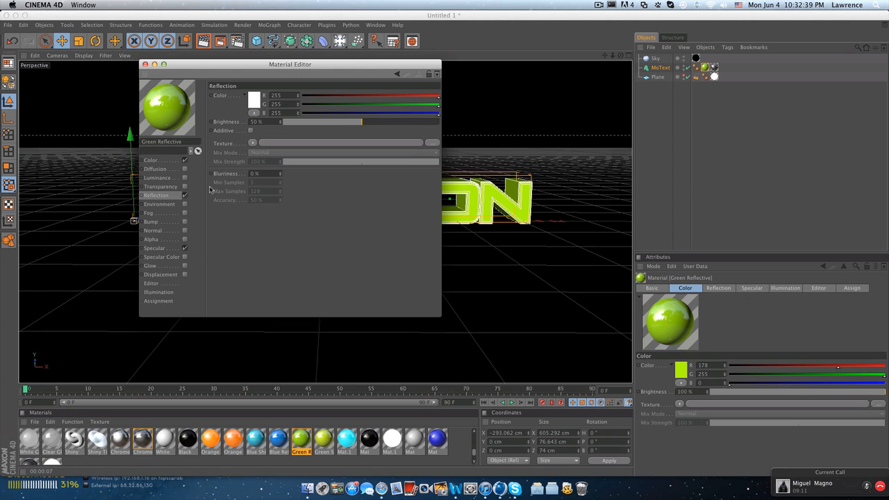
click(254, 95)
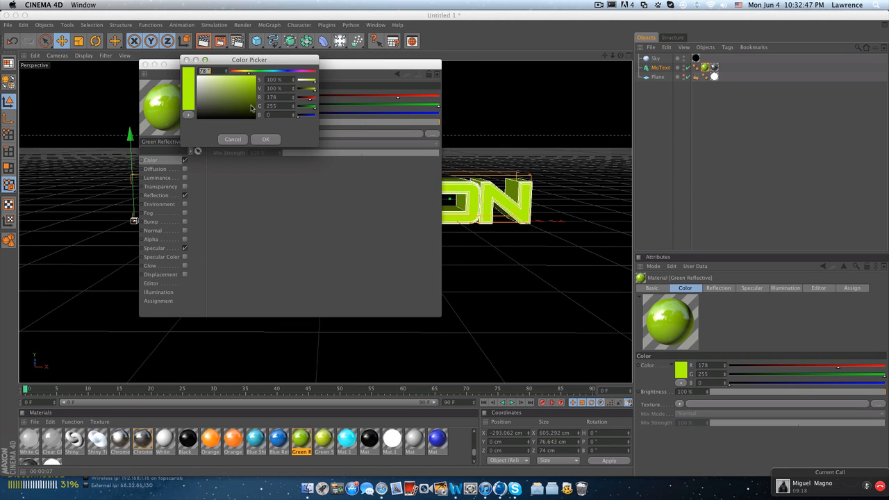
click(266, 138)
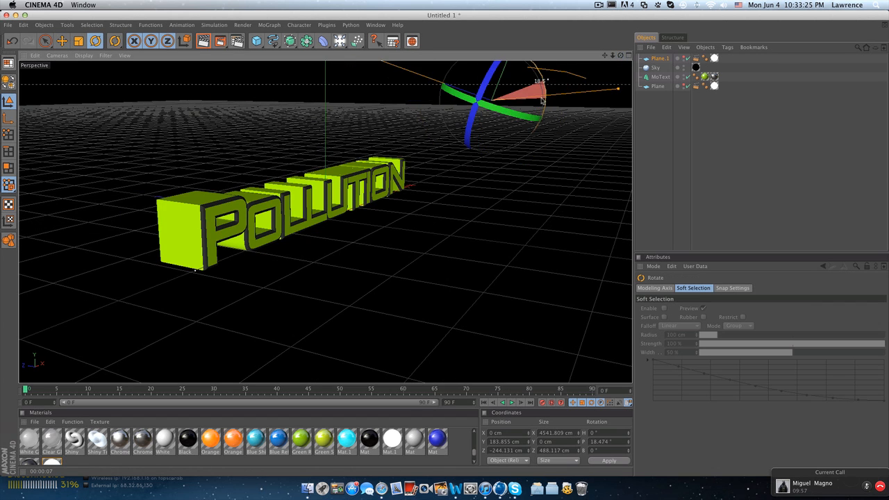
click(661, 77)
text(Hi Mrs)
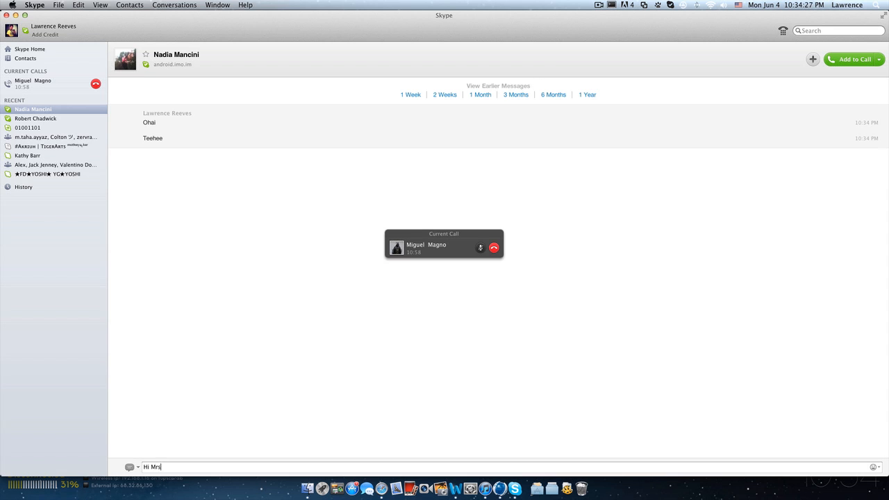
Return from Skype to the scene and change the text object's wording to 'Water'
key(Return)
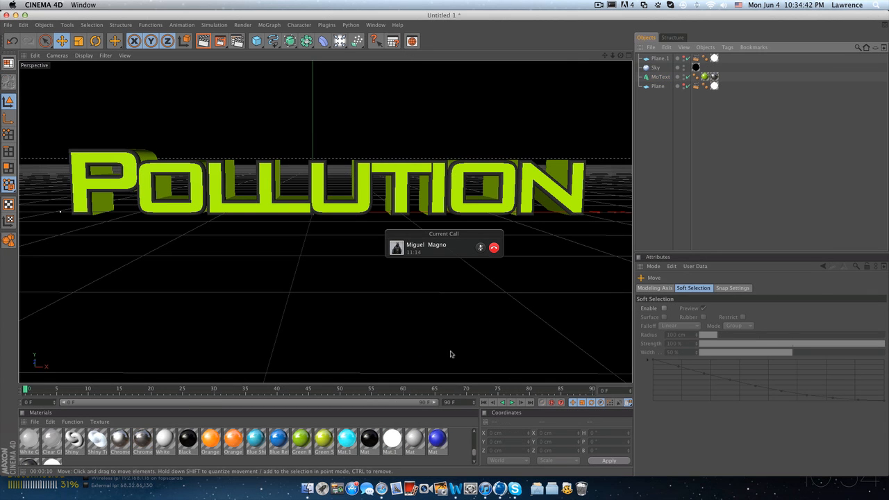
click(661, 76)
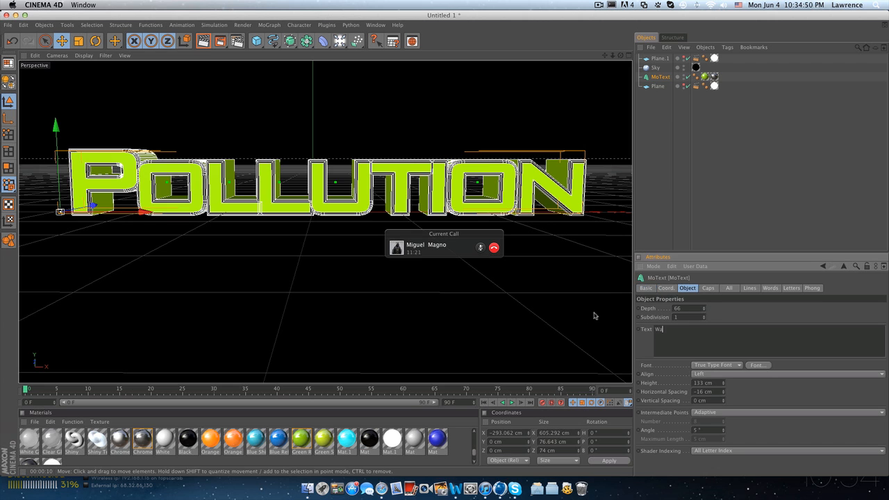
text(Water)
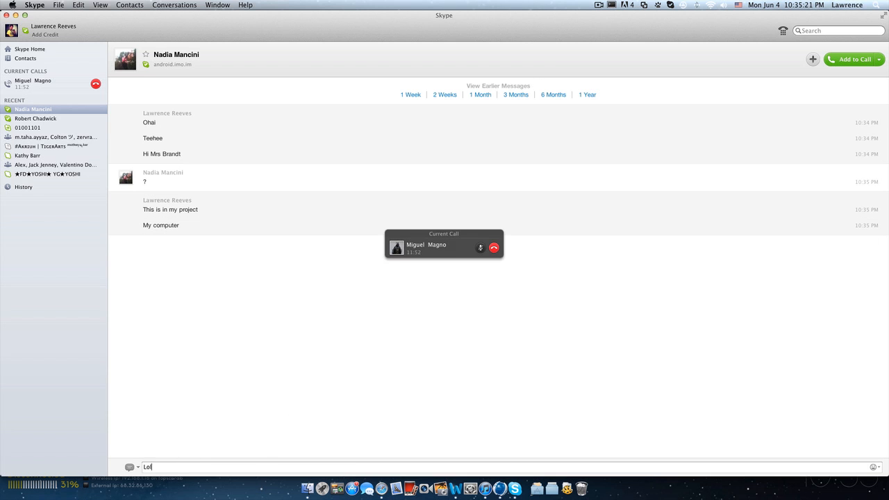
click(455, 490)
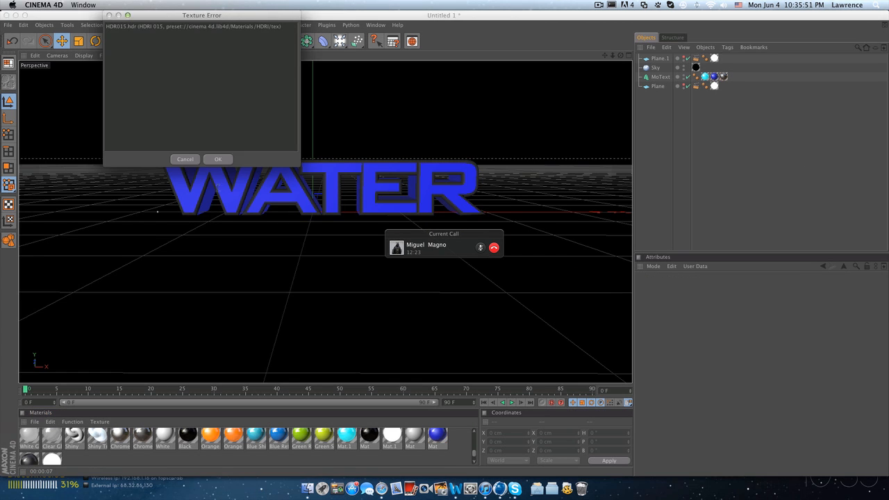
Dismiss the texture error, reopen the WATER scene and change its text to 'Pollution'
click(217, 158)
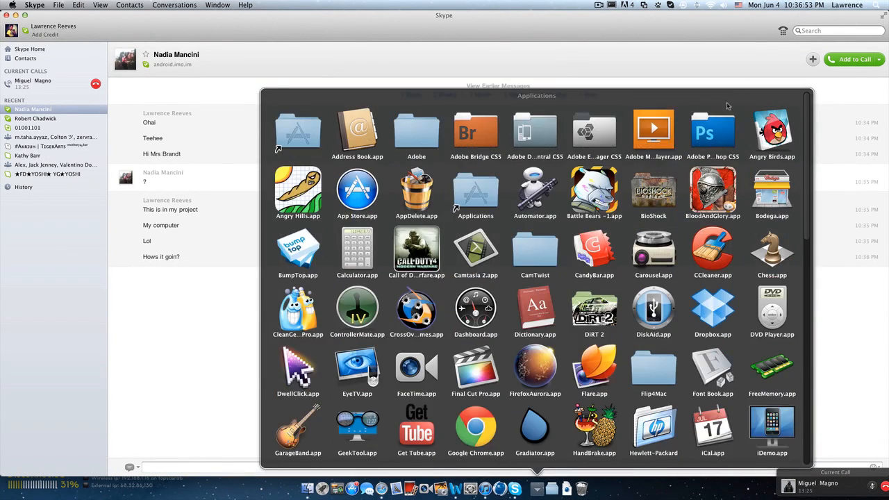
double_click(711, 132)
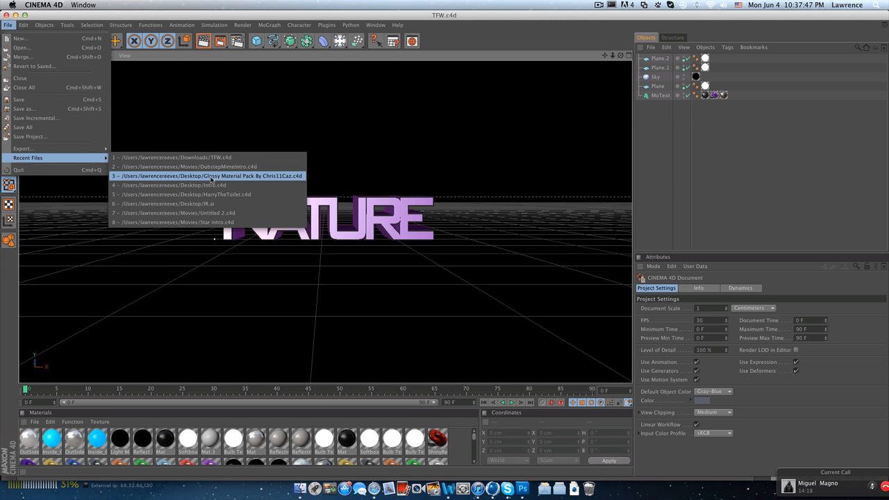
click(208, 175)
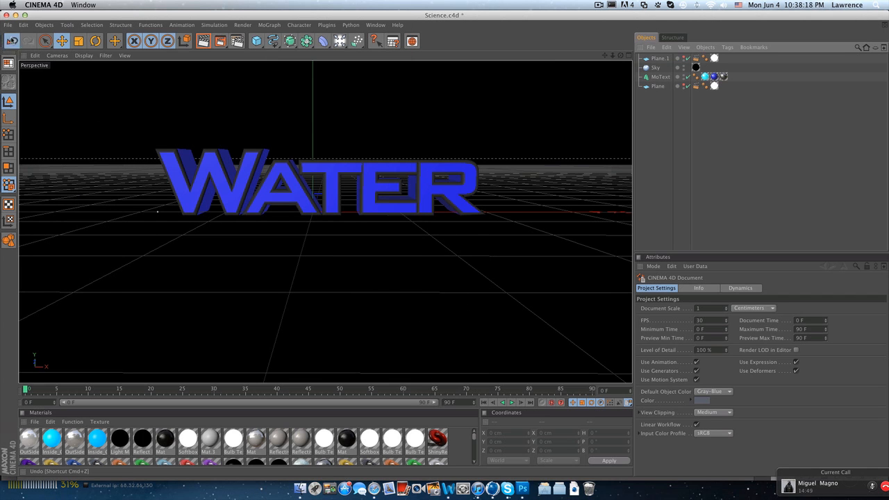
click(662, 76)
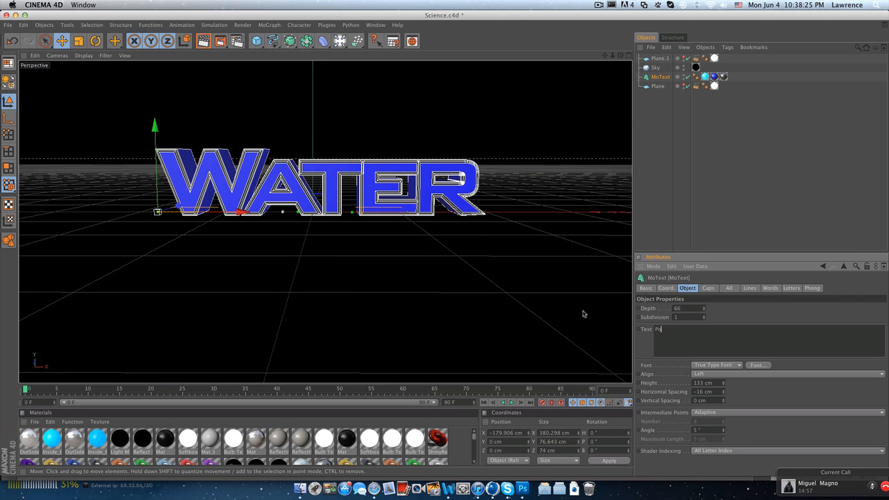
text(Pollution)
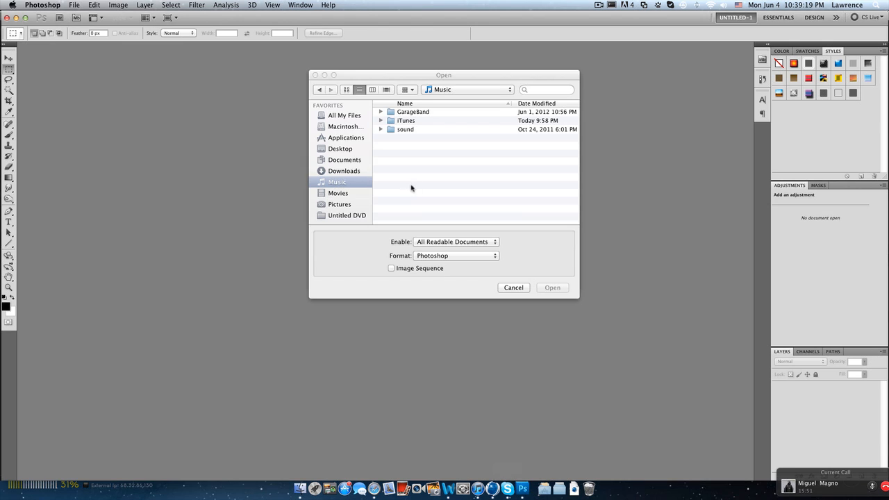
Open Water.png from Pictures, accept its colour profile and move WATER to the bottom
click(339, 202)
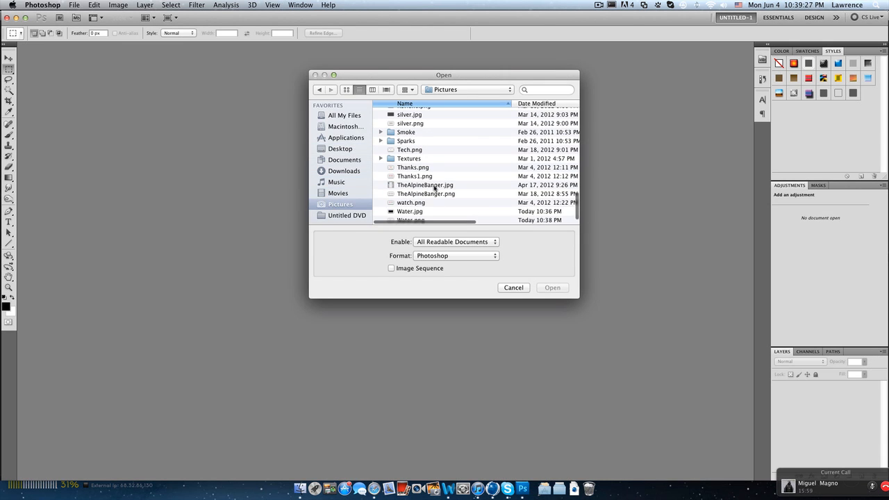
click(552, 286)
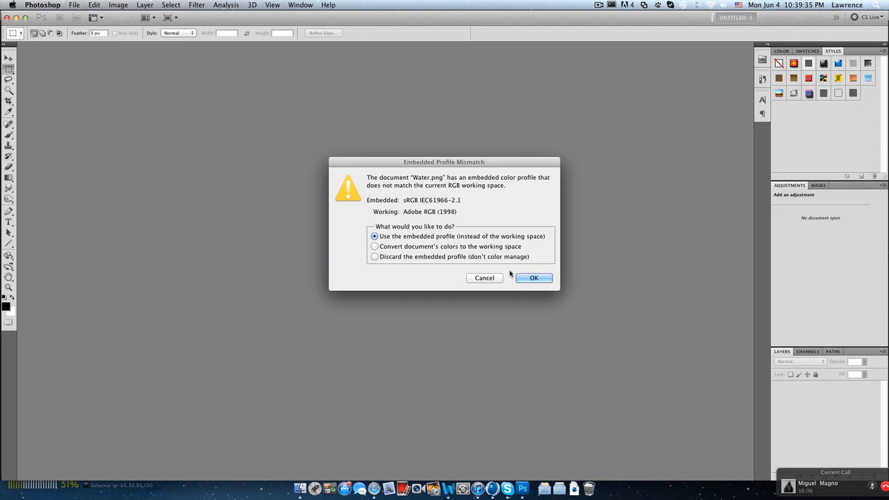
click(534, 278)
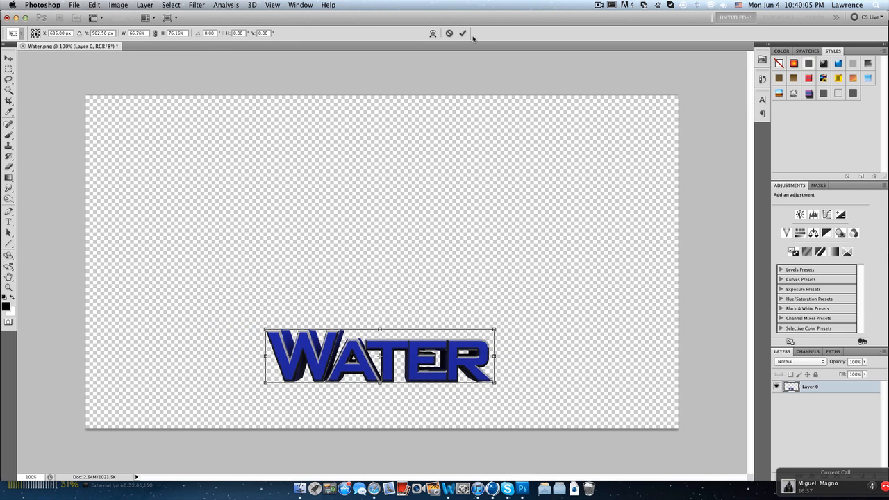
click(463, 34)
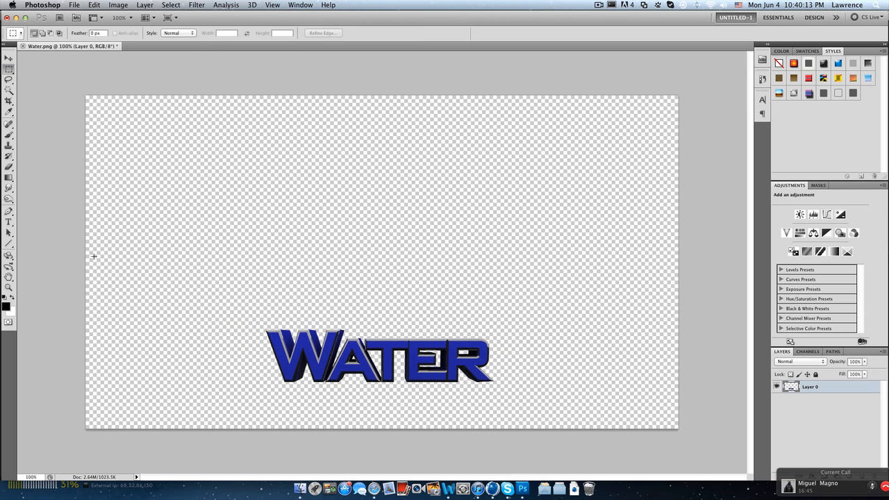
Pick a blue fill colour and fill the lower half of the canvas behind WATER
click(8, 175)
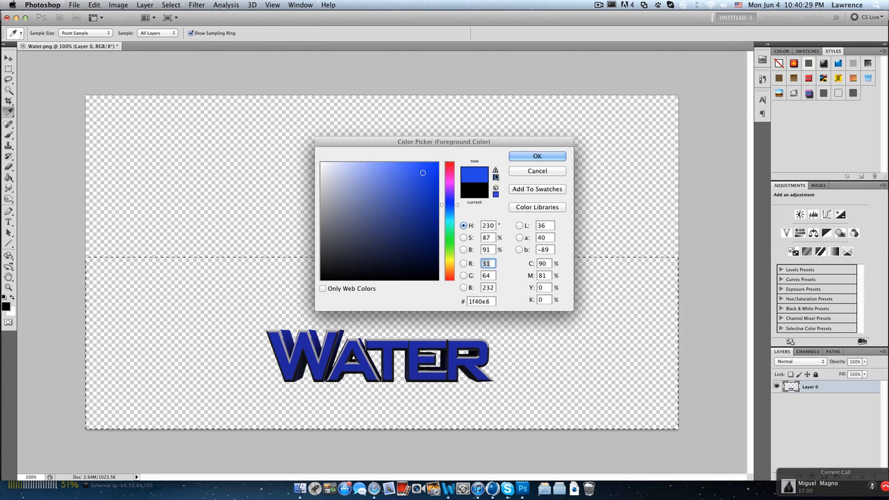
click(536, 156)
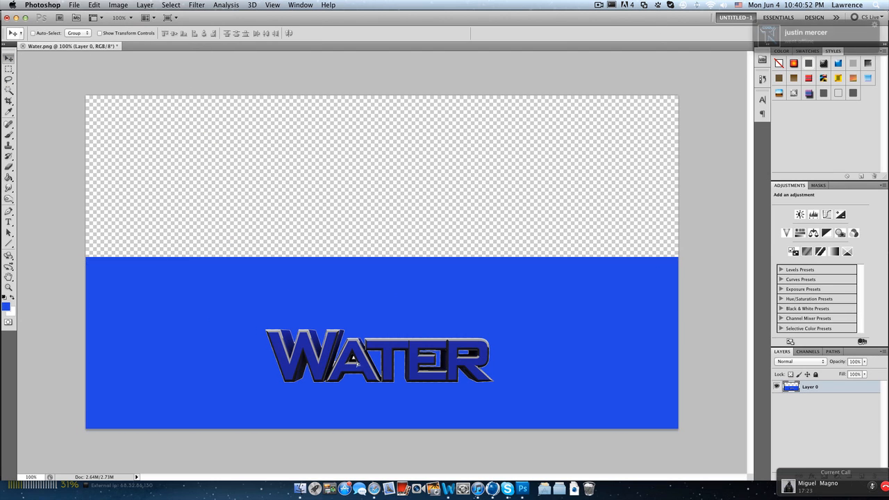
click(94, 5)
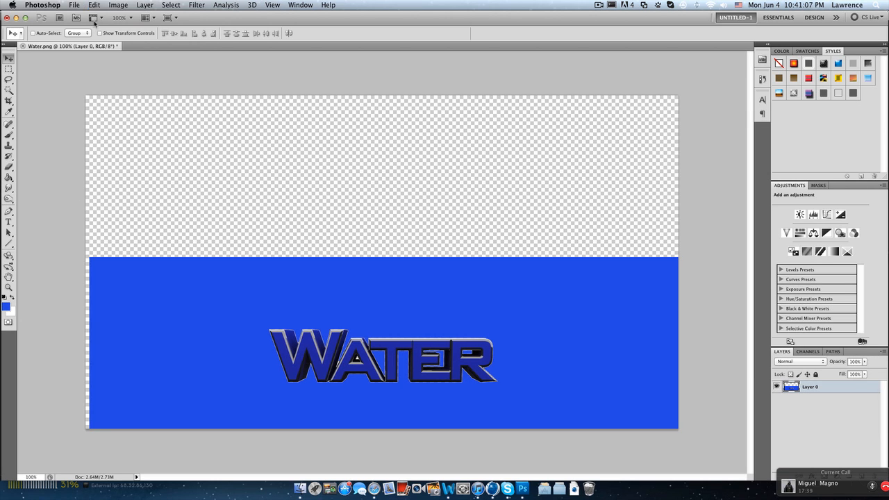
click(94, 5)
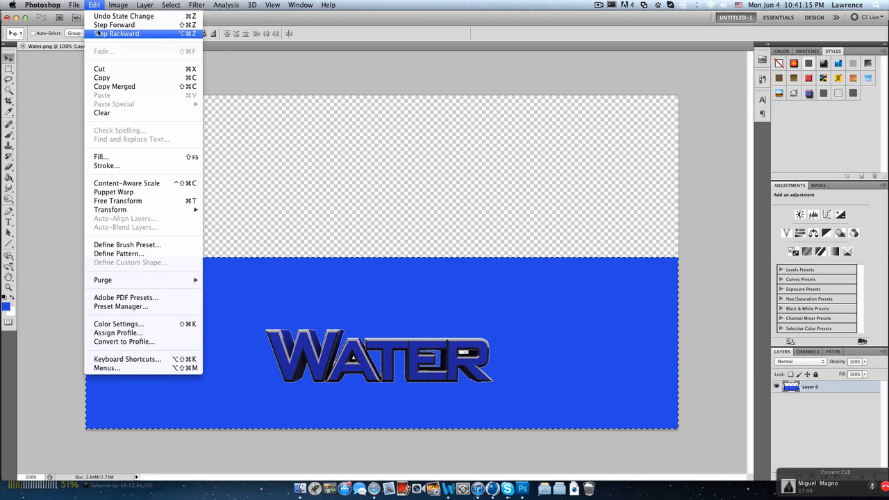
Fill the top half green on a new layer and drag the POLLUTION render into place above WATER
click(116, 34)
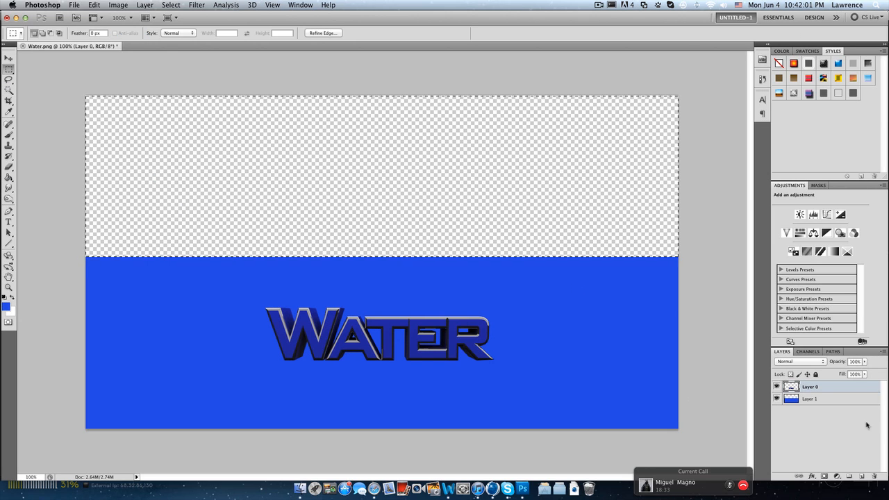
click(5, 307)
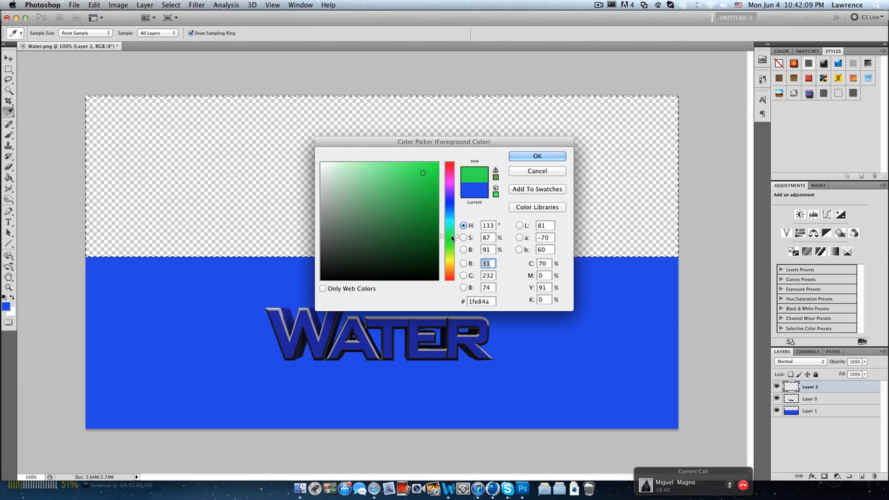
click(537, 156)
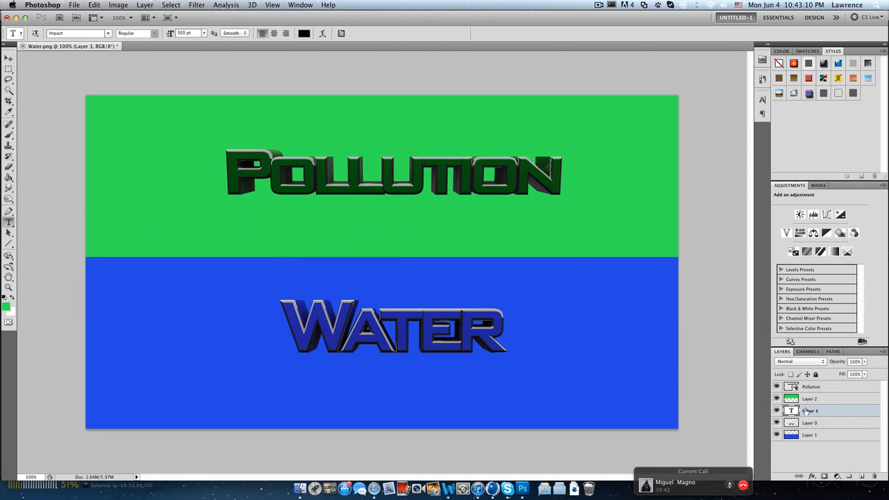
drag(812, 411, 812, 386)
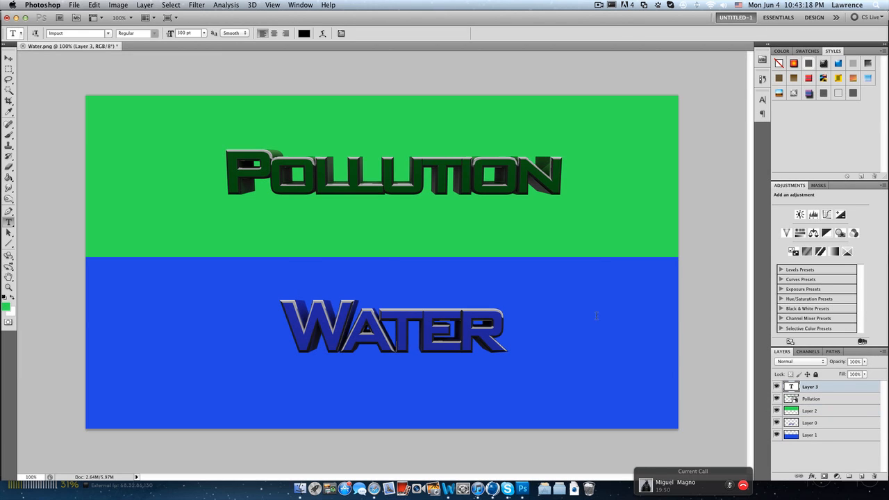